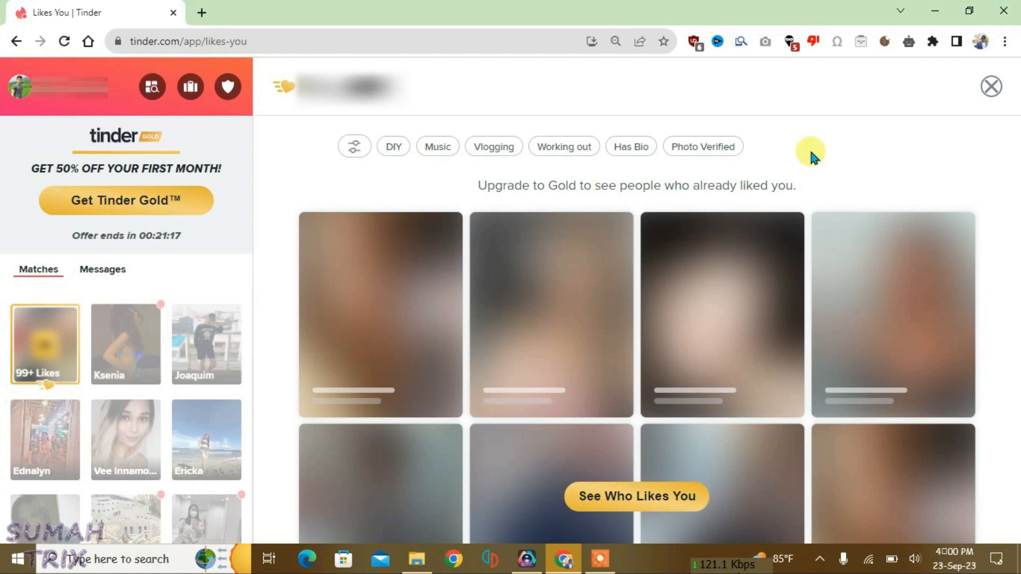
mouse_move(715, 120)
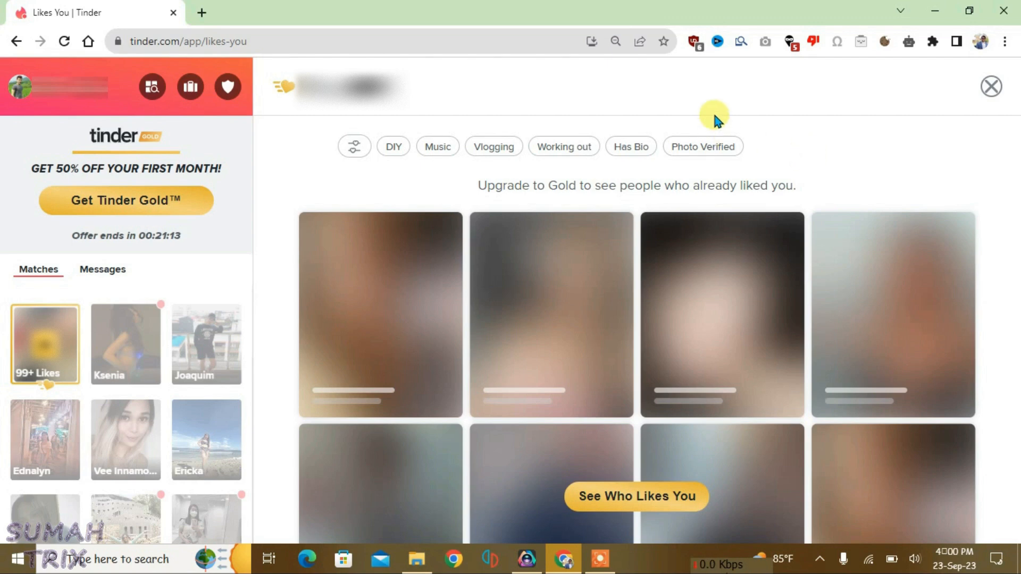
mouse_move(678, 81)
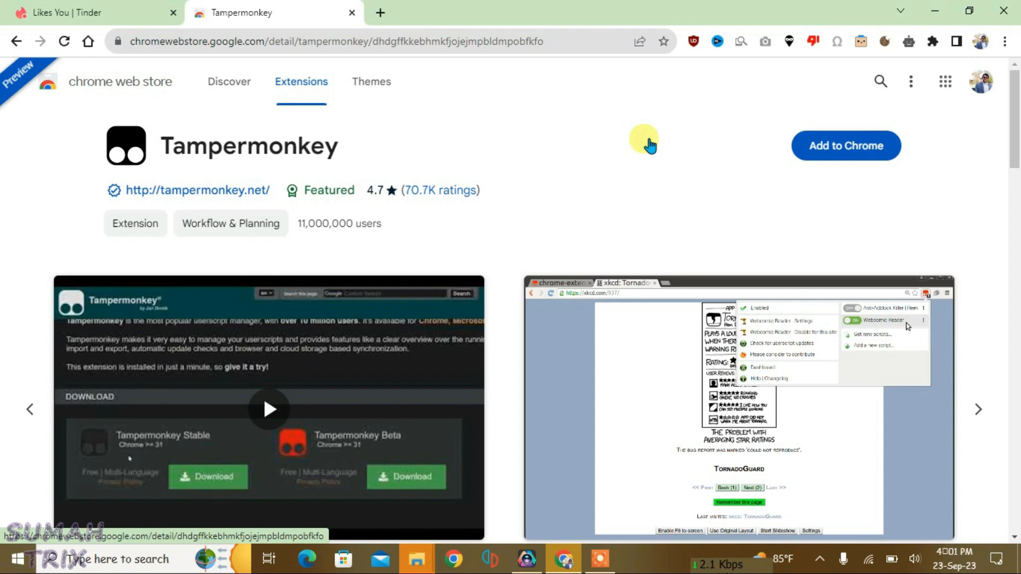
mouse_move(662, 143)
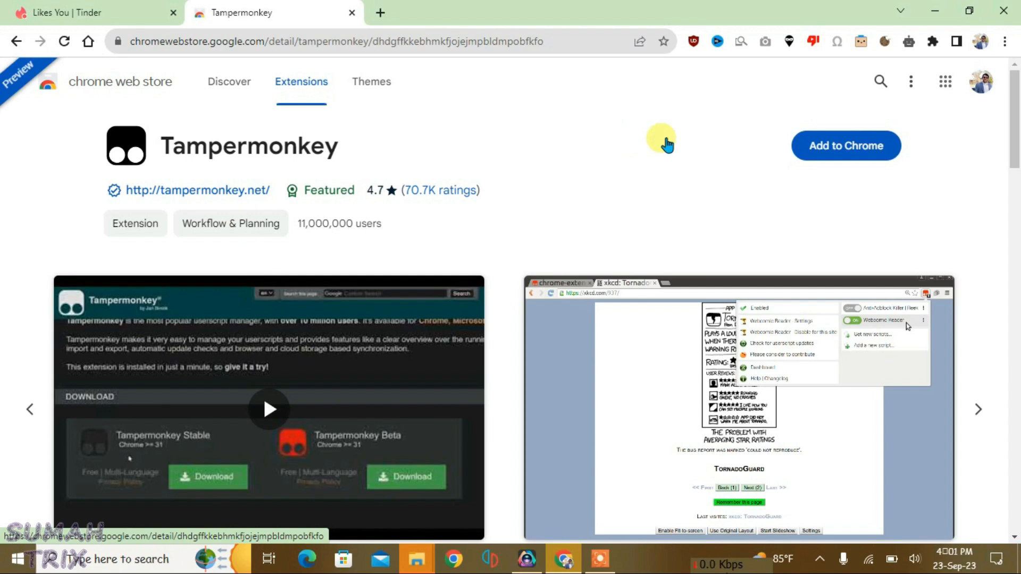
Add the Tampermonkey extension to Chrome and confirm the installation.
left_click(845, 145)
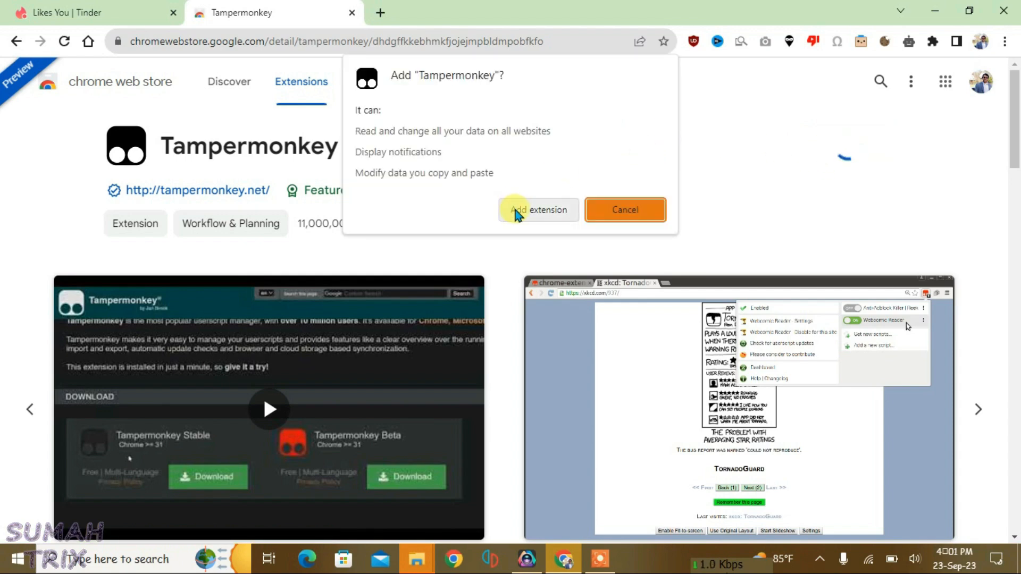
left_click(537, 209)
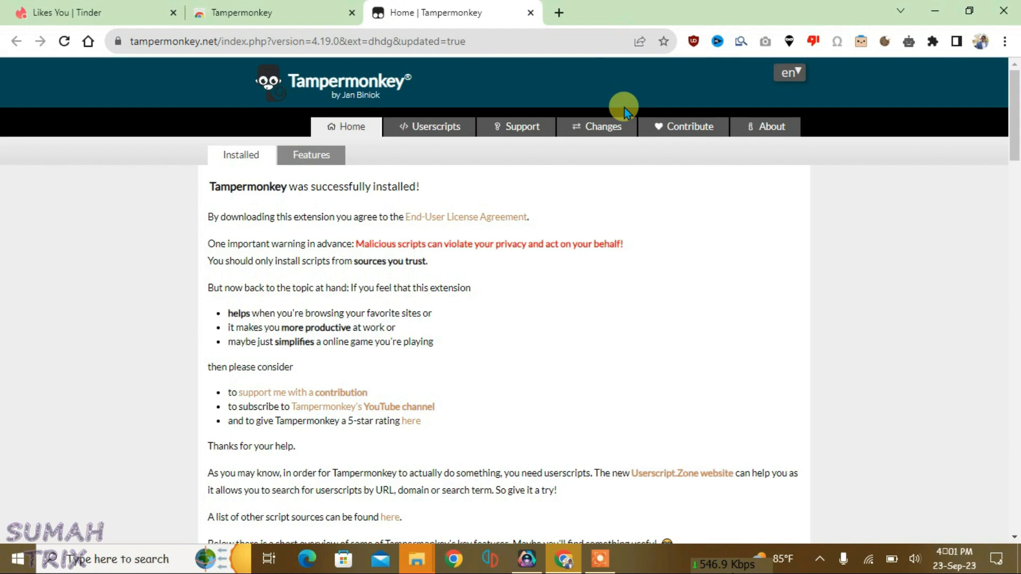
Close the Tampermonkey welcome tab and find Tampermonkey in the extensions list to pin it.
left_click(531, 13)
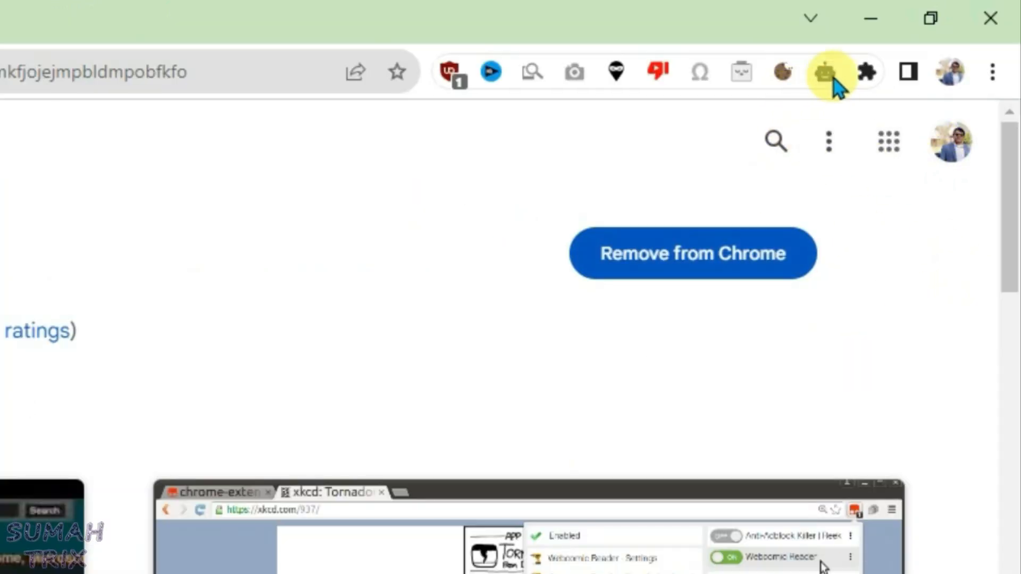
left_click(866, 72)
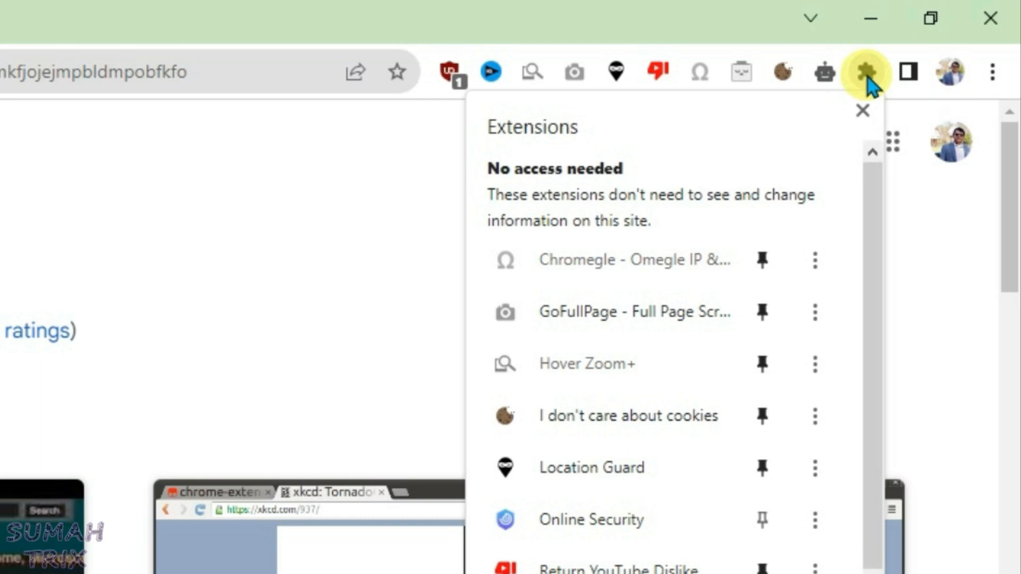
scroll("down", 3)
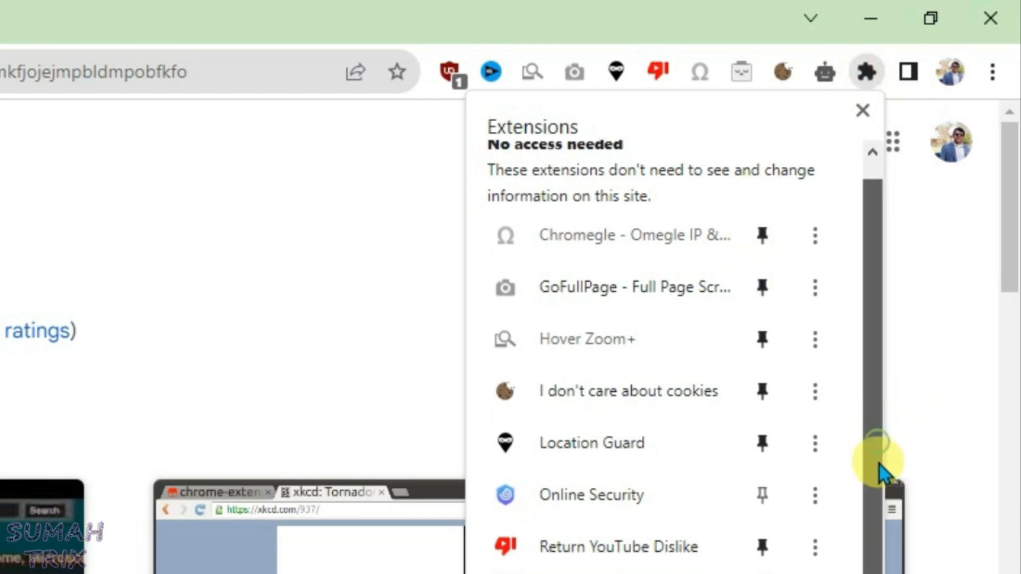
scroll("down", 3)
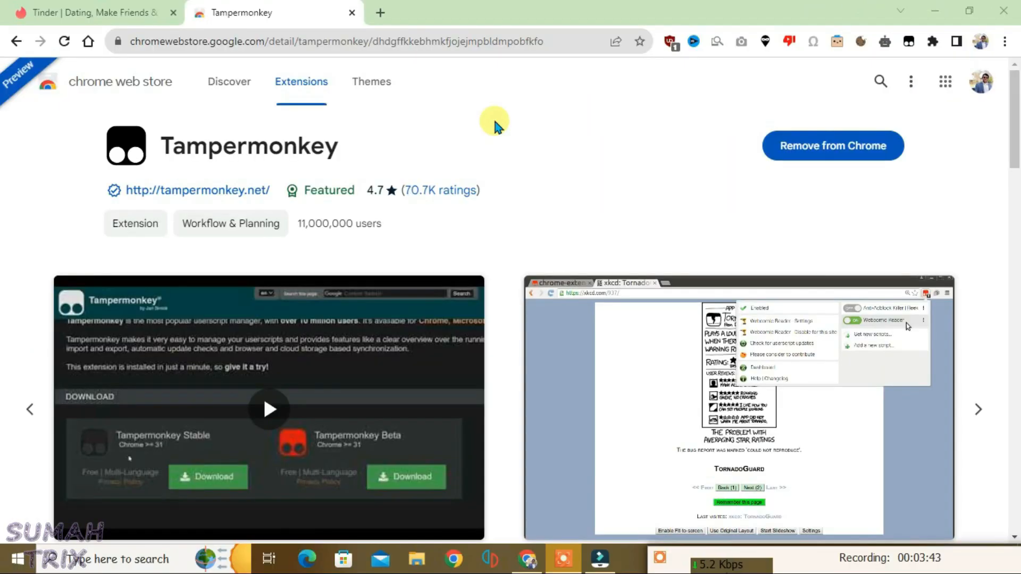
mouse_move(526, 163)
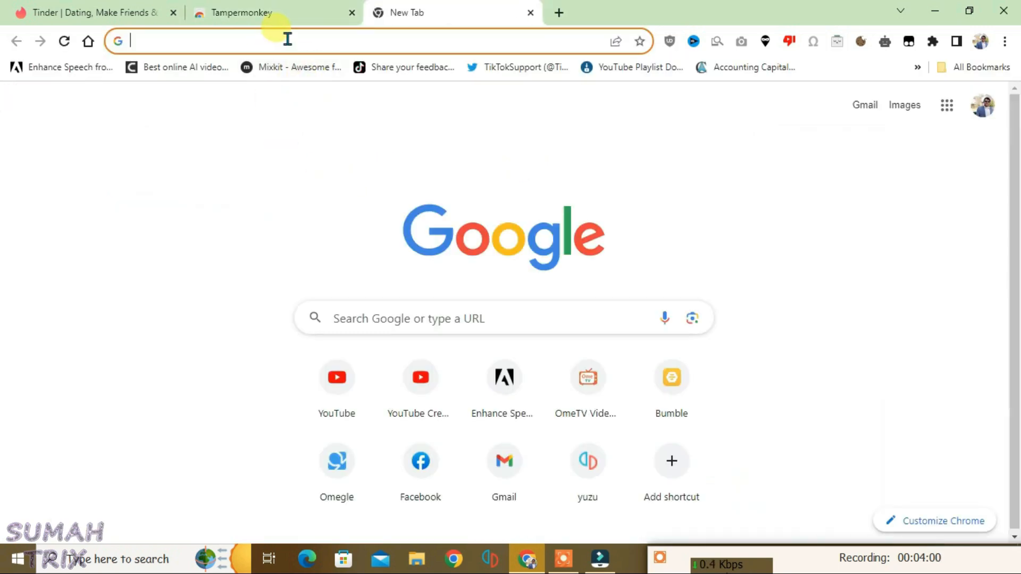
Go to github.com/tajnymag/tinder-deblur and scroll to the README's How to use section.
type("github.com/tajnymag/tinder-deblur")
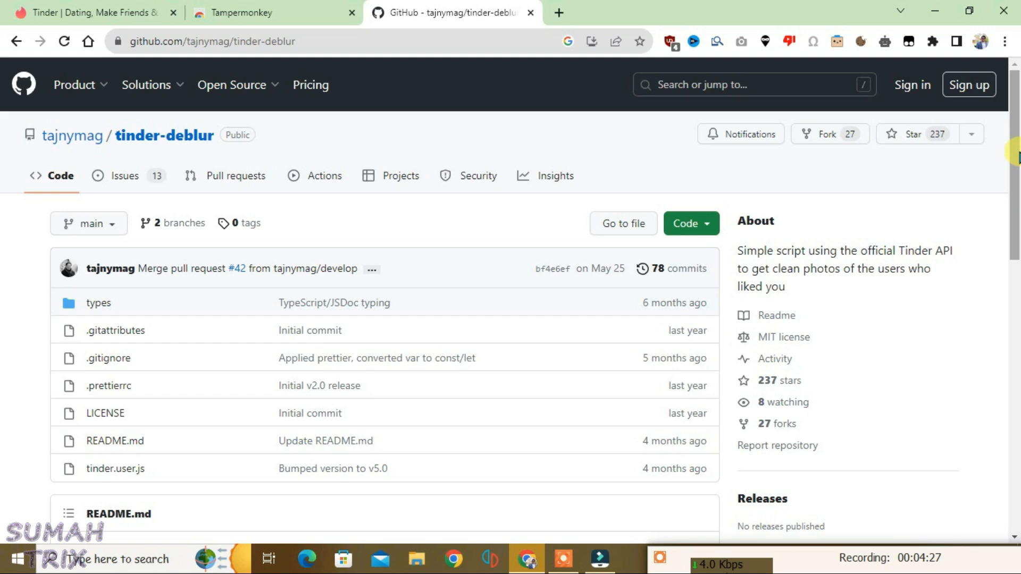
scroll("down", 3)
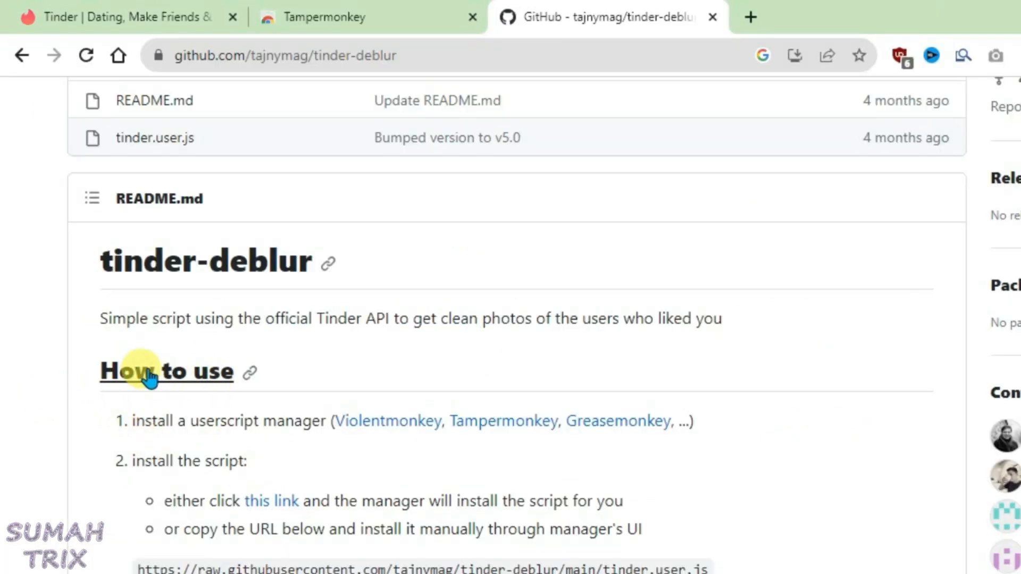
mouse_move(266, 500)
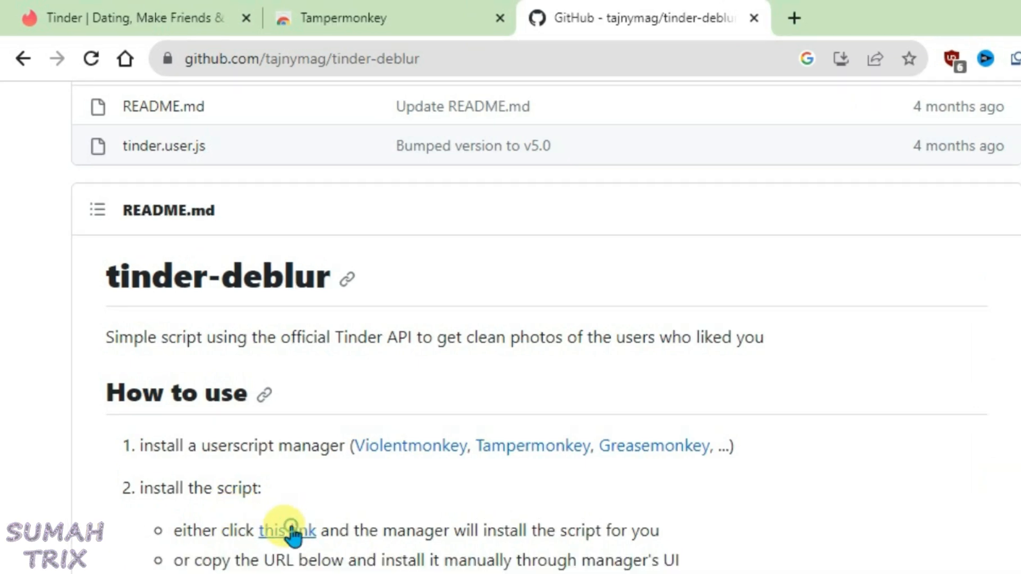
Install the Tinder Deblur v5.0 userscript into Tampermonkey from the README's install link.
left_click(287, 530)
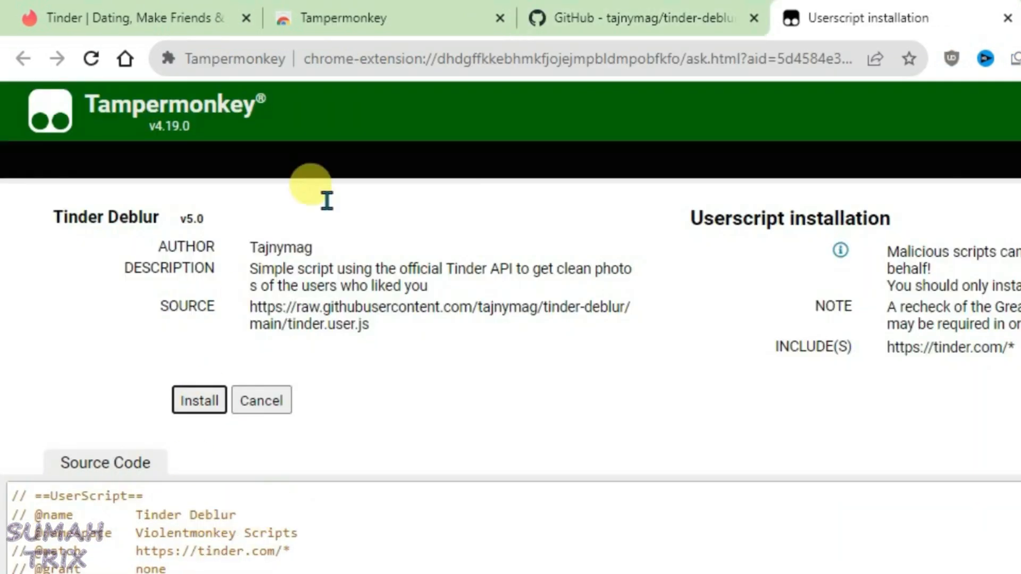
mouse_move(77, 228)
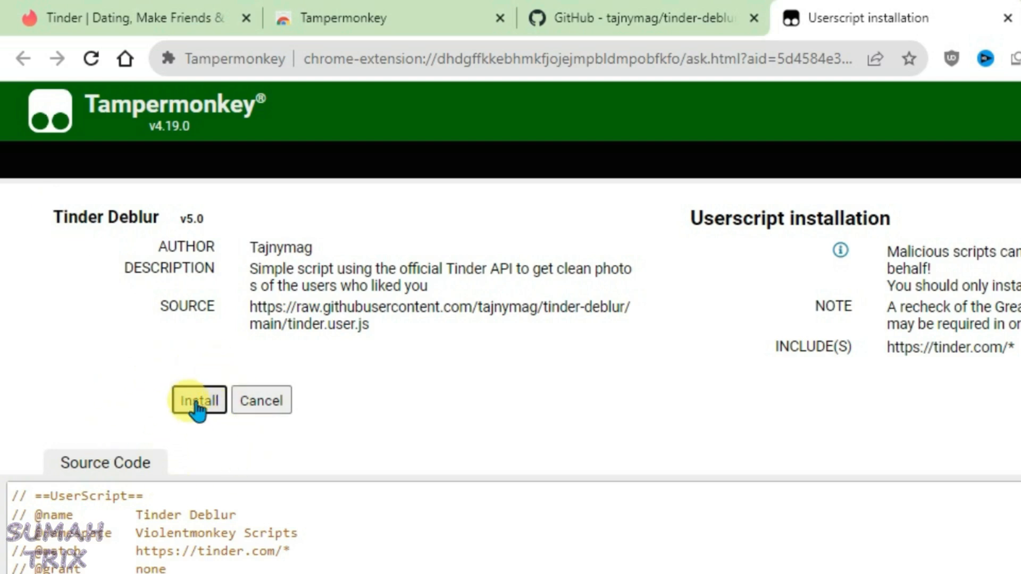
left_click(198, 400)
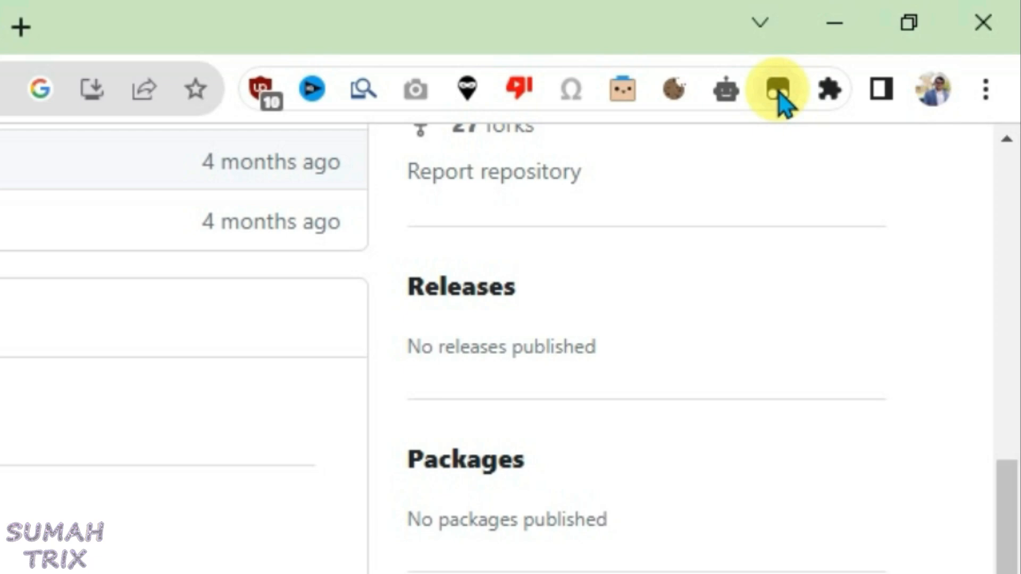
Check the pinned Tampermonkey menu, then return to the Tinder recommendations tab.
left_click(776, 90)
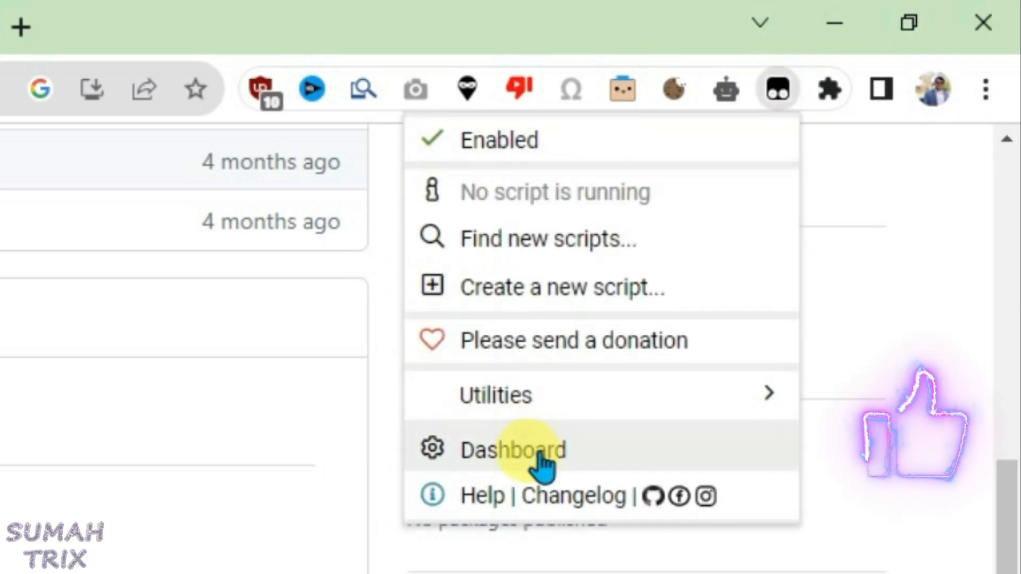
left_click(513, 450)
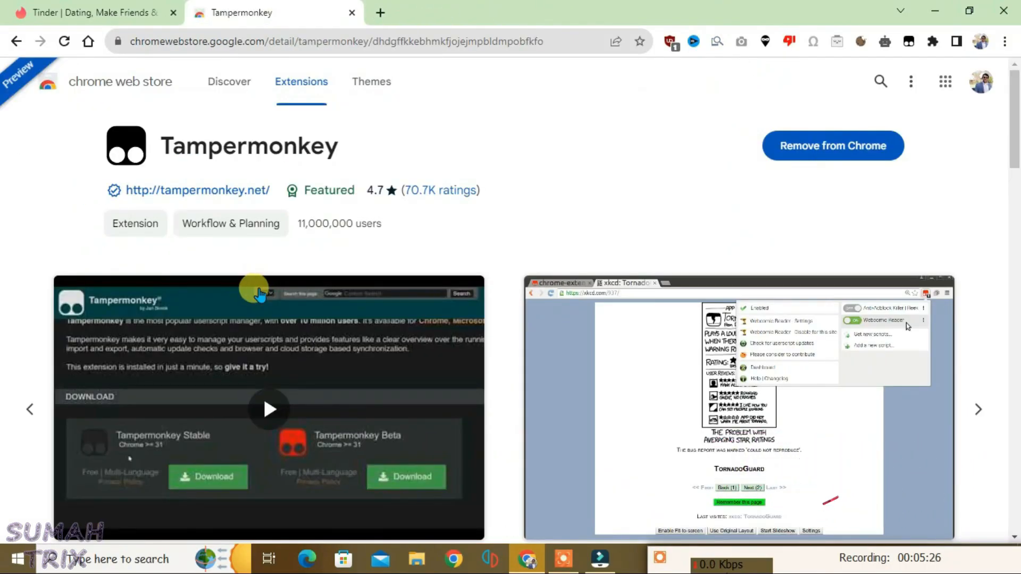
left_click(91, 13)
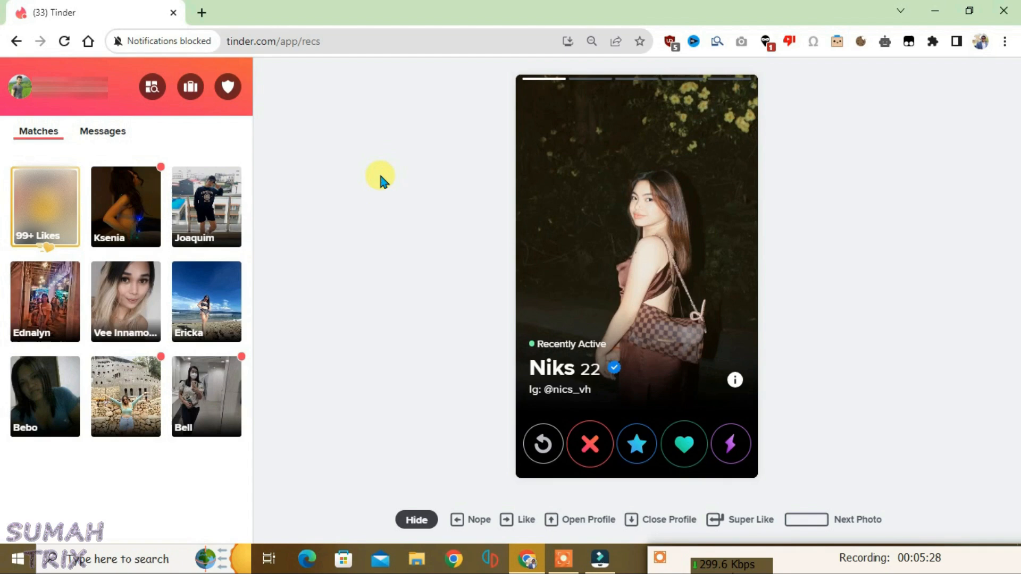